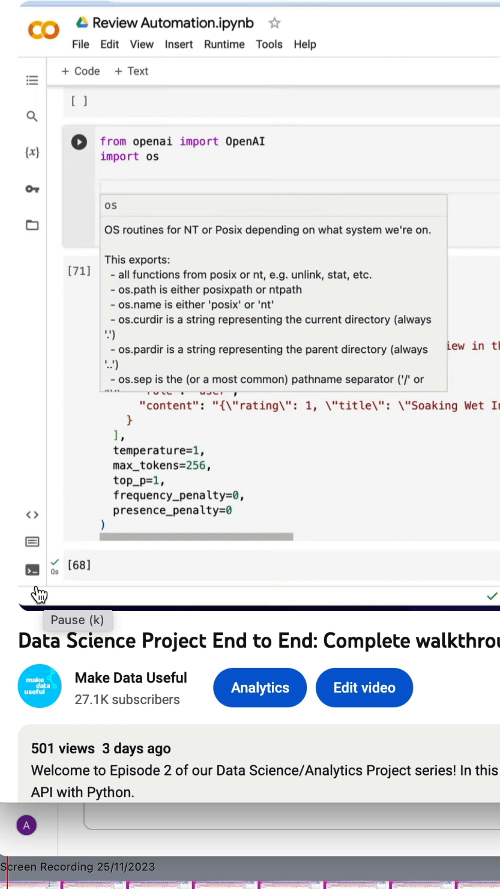
Begin an os.environ[""] line below the OpenAI and os imports for the API key.
{"action": "type", "text": "os.environp["}
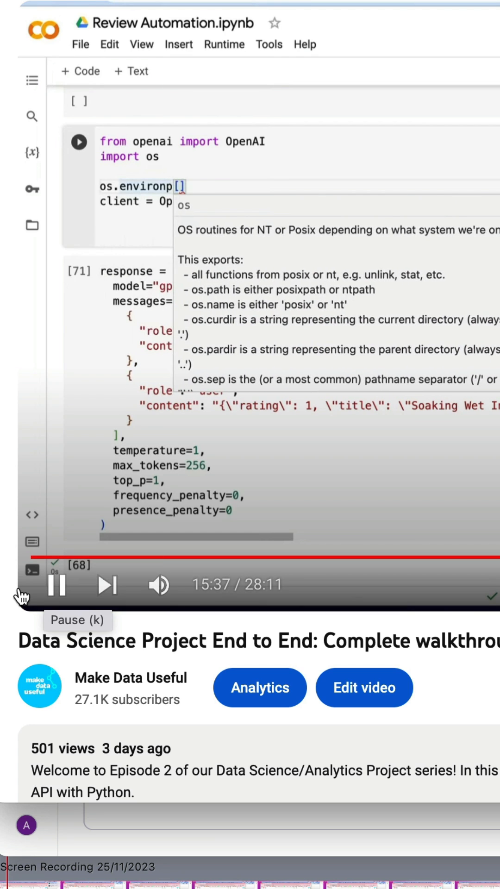
{"action": "type", "text": "\"\""}
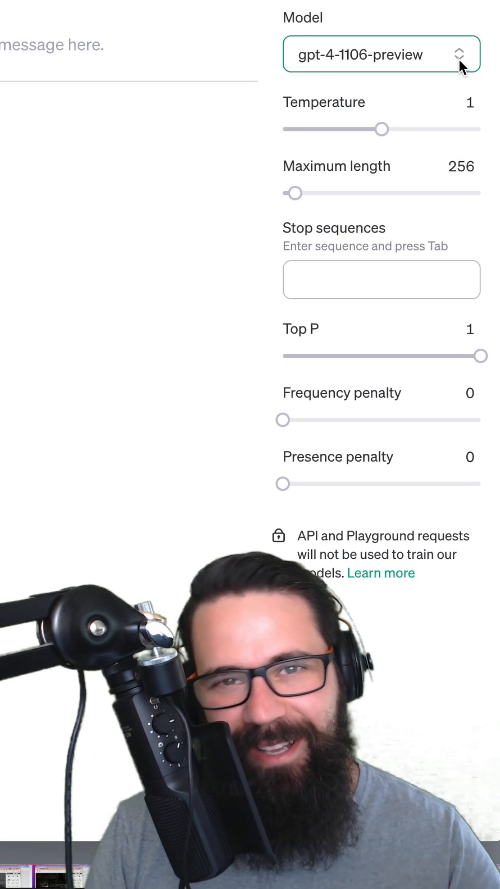
Reveal the chat model list with gpt-4-1106-preview selected.
{"action": "left_click", "coordinate": [381, 55]}
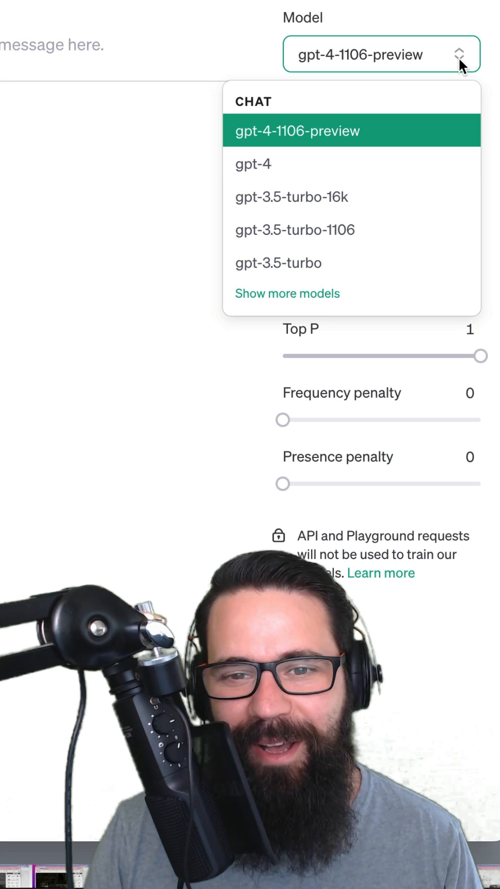
{"action": "mouse_move", "coordinate": [311, 166]}
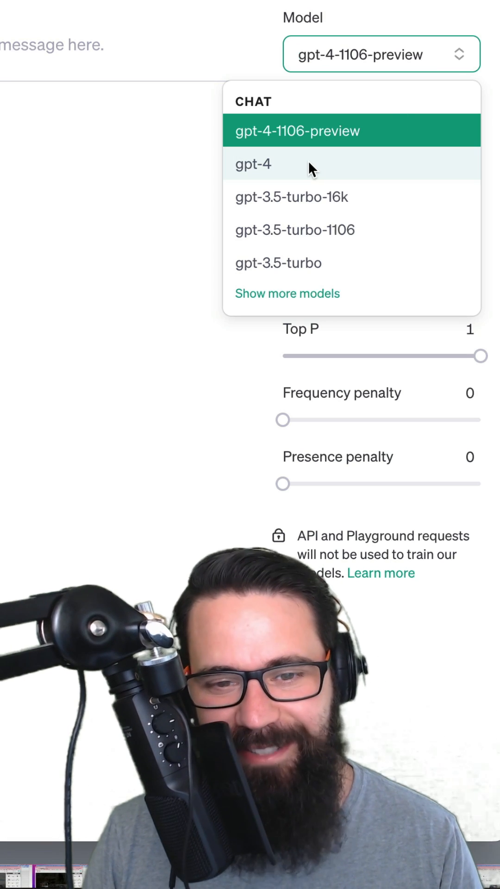
{"action": "mouse_move", "coordinate": [287, 147]}
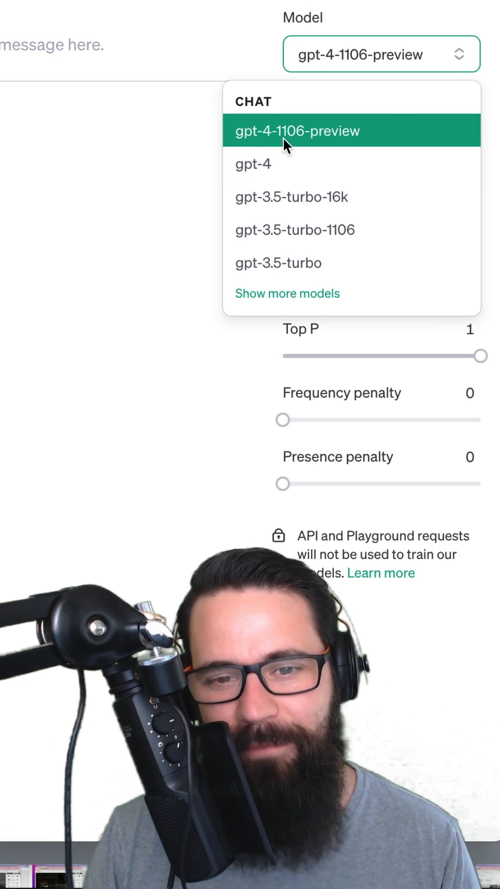
{"action": "mouse_move", "coordinate": [385, 140]}
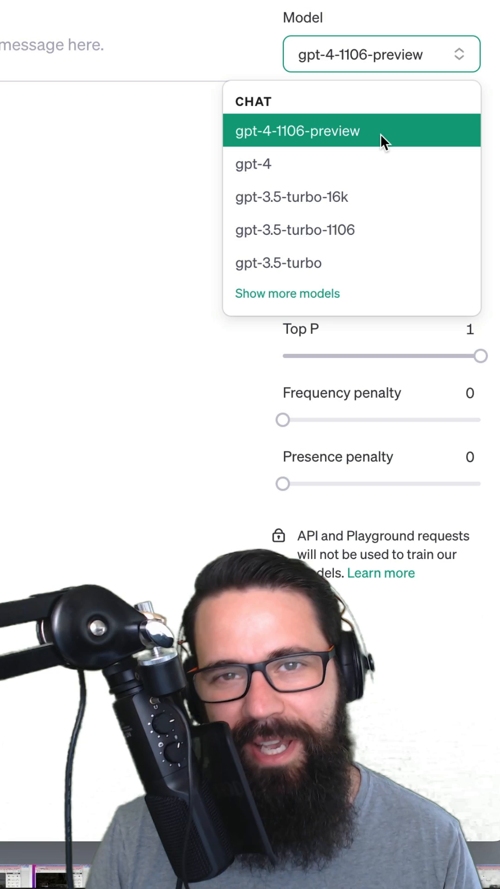